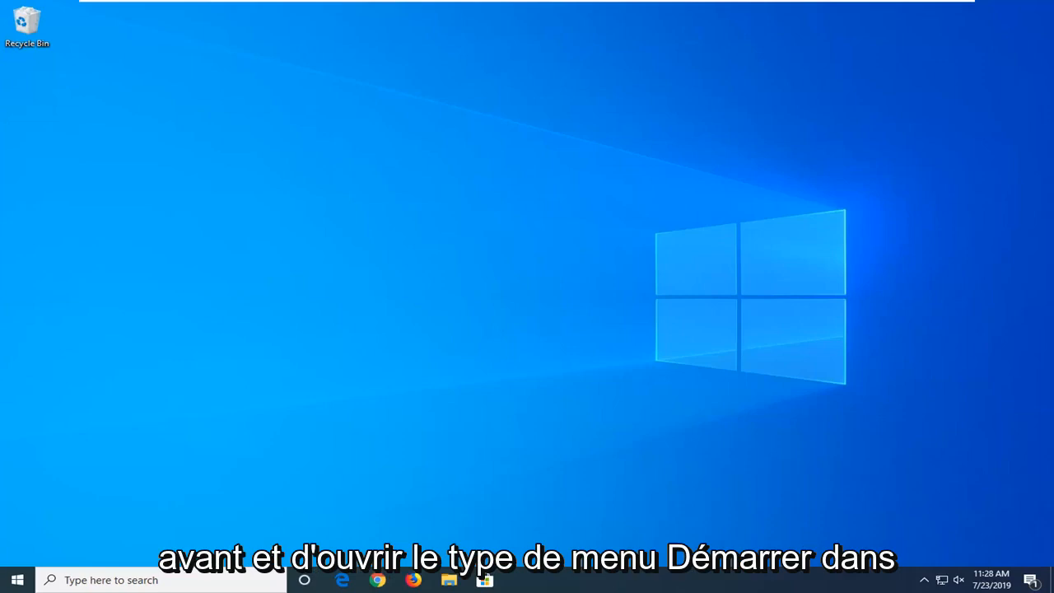
Start Command Prompt with administrator rights via the Start menu search for cmd
left_click(17, 580)
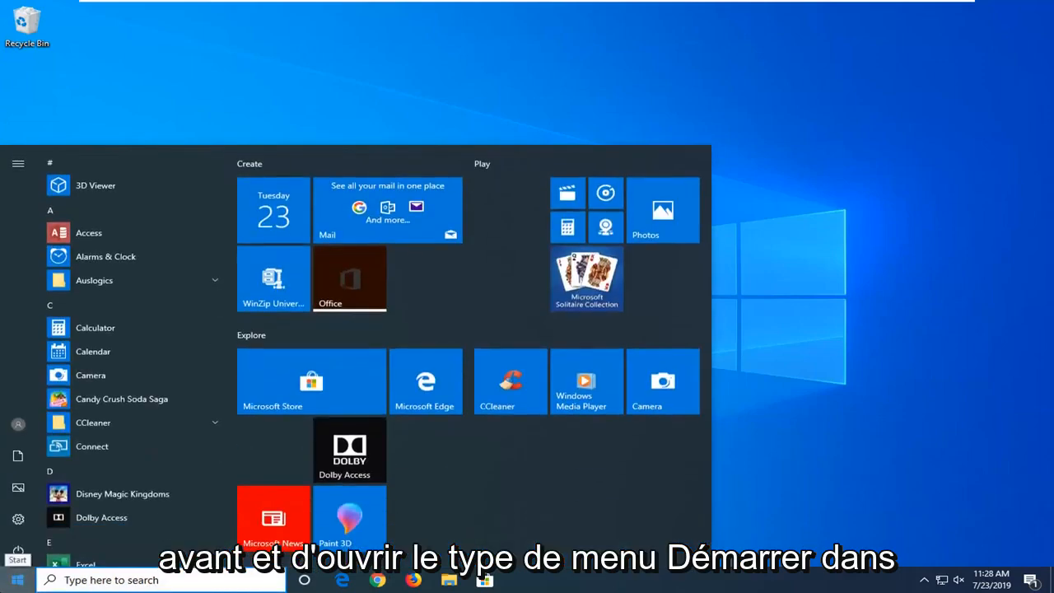
type("cmd")
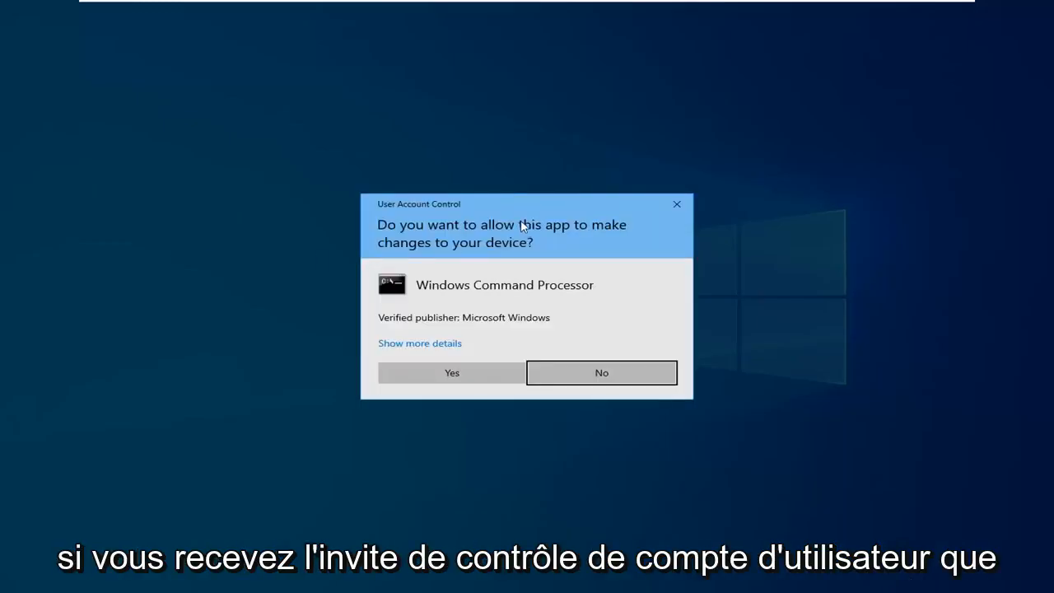
left_click(451, 372)
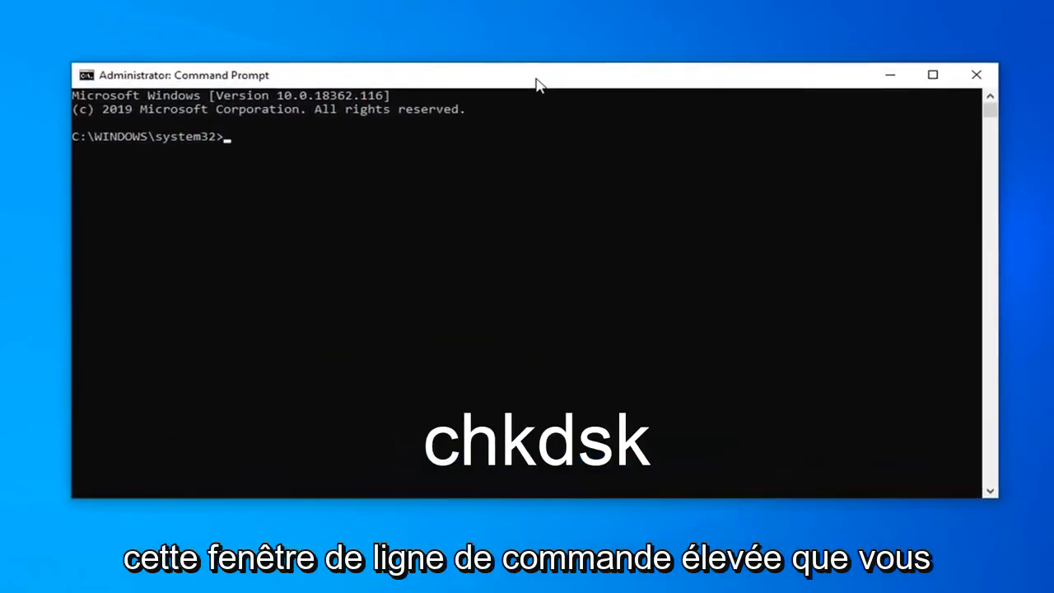
Run chkdsk and let the scan finish reporting no file system problems
type("chk")
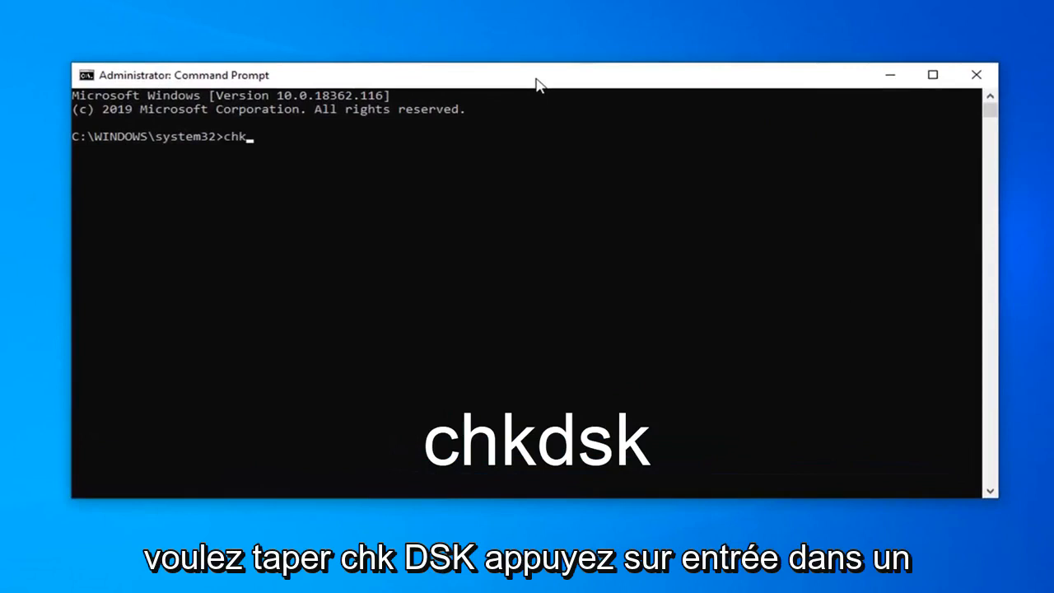
type("dsk")
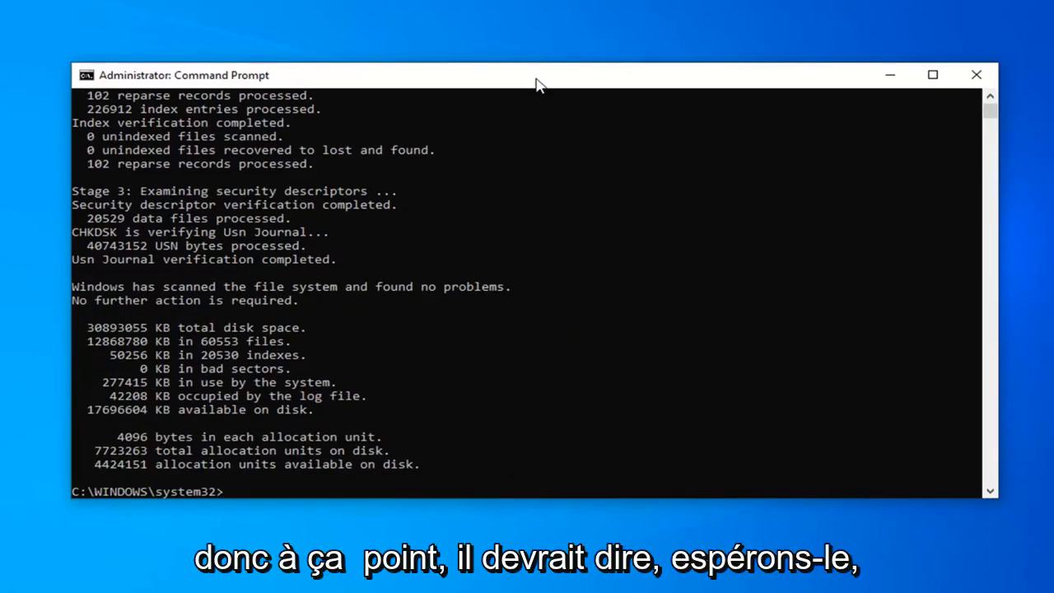
mouse_move(458, 287)
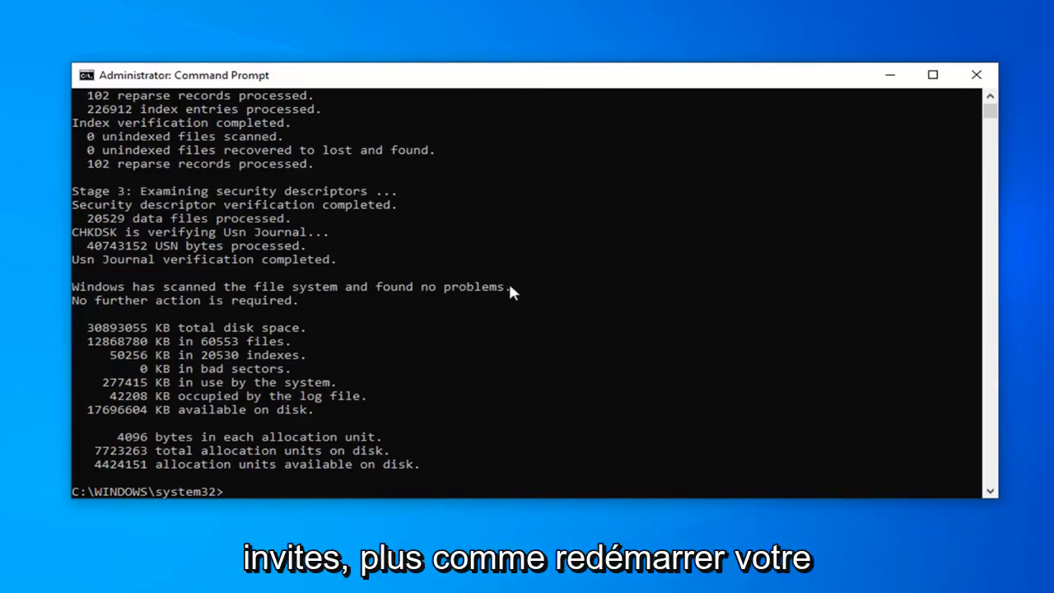
mouse_move(343, 299)
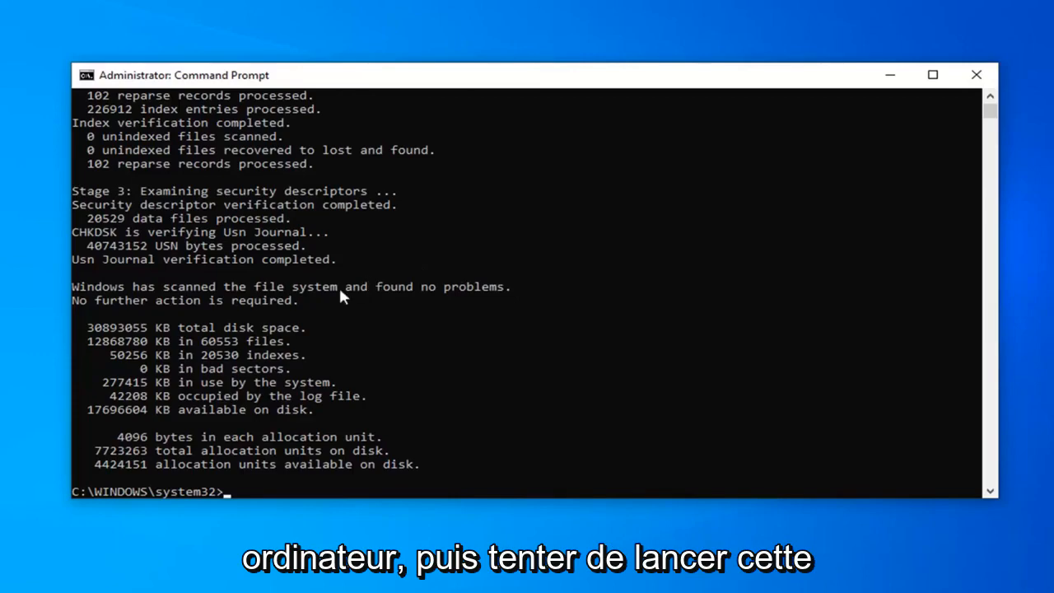
mouse_move(348, 308)
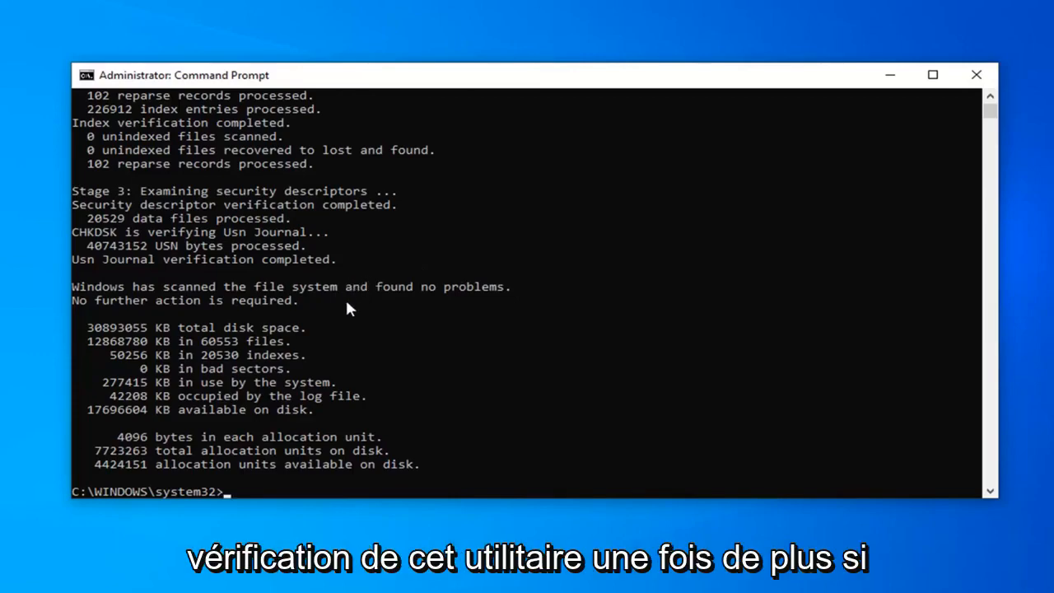